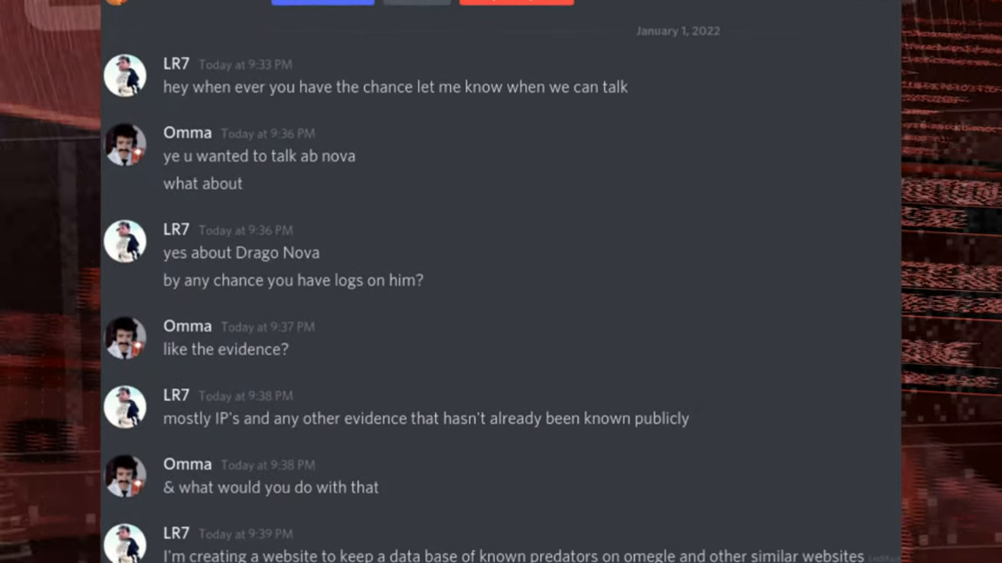
{"action": "scroll", "scroll_direction": "down", "scroll_amount": 3}
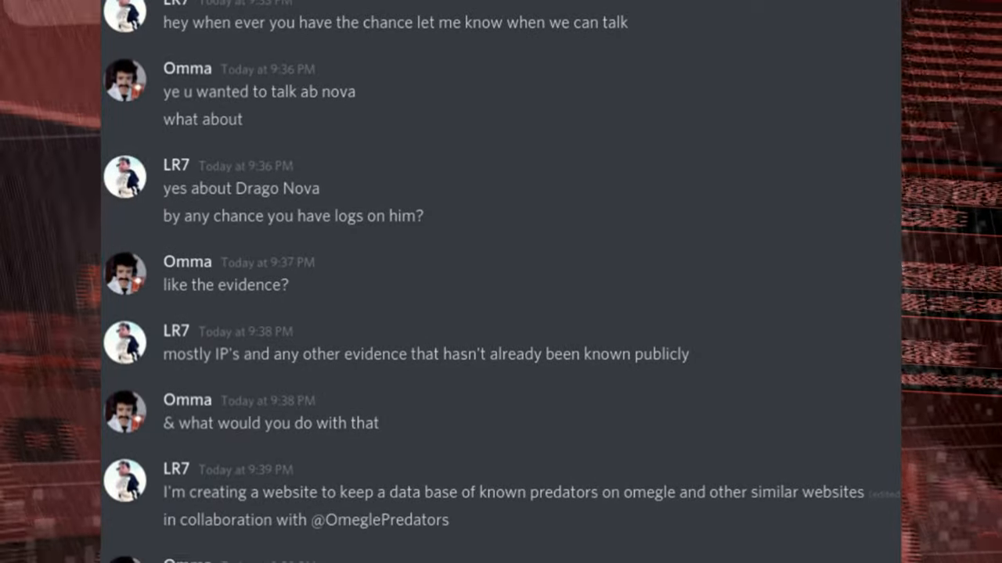
{"action": "scroll", "scroll_direction": "down", "scroll_amount": 3}
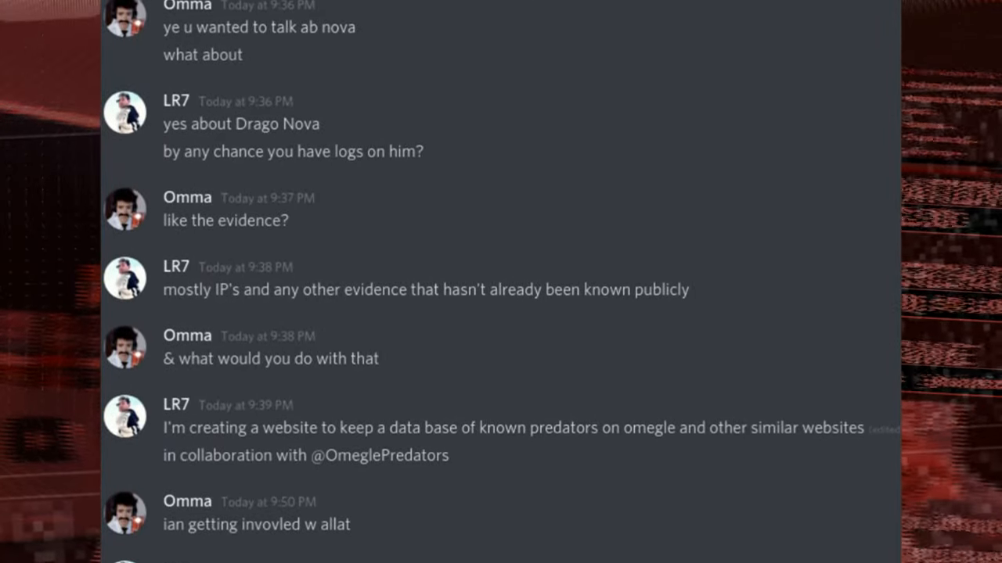
{"action": "scroll", "scroll_direction": "down", "scroll_amount": 3}
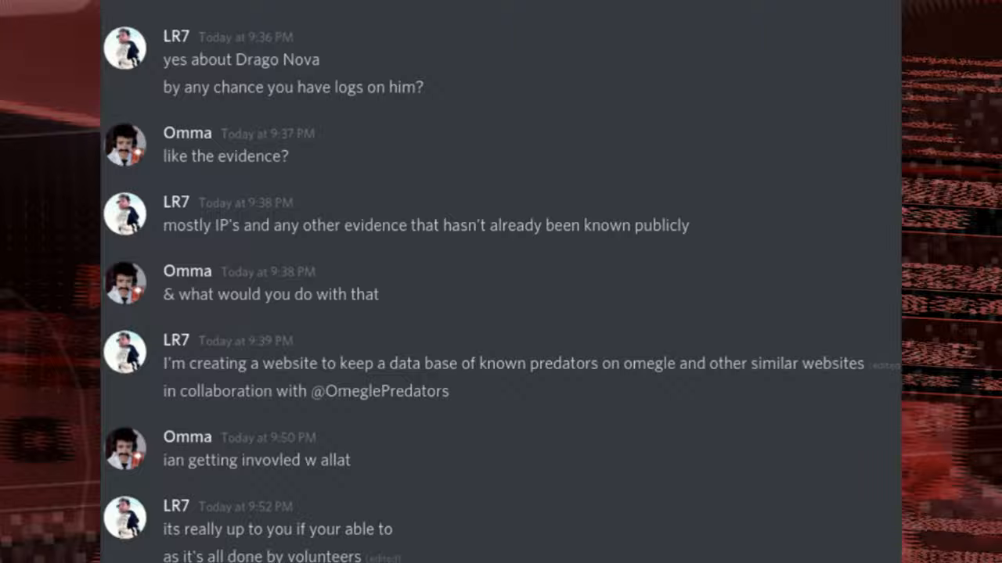
{"action": "scroll", "scroll_direction": "down", "scroll_amount": 3}
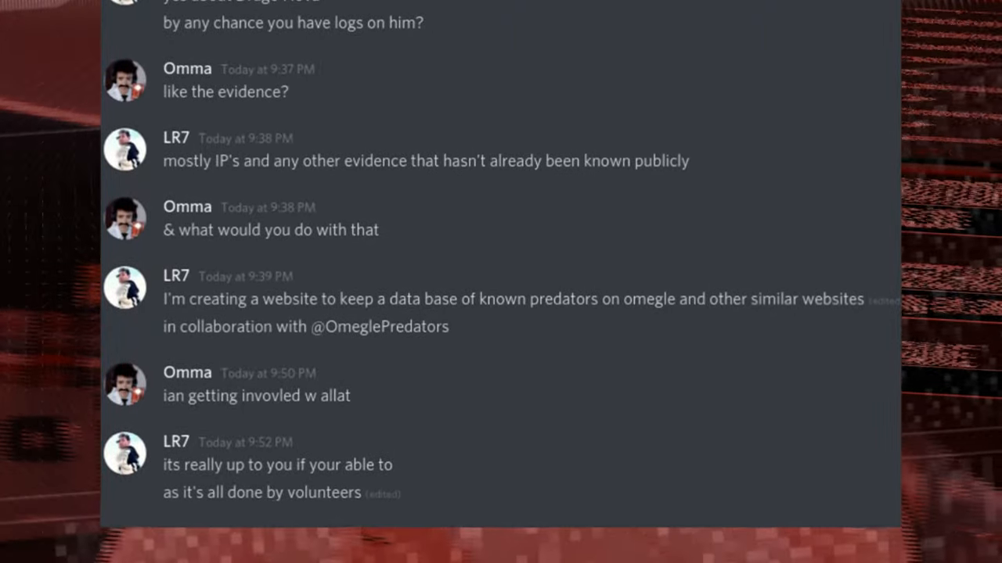
{"action": "scroll", "scroll_direction": "up", "scroll_amount": 3}
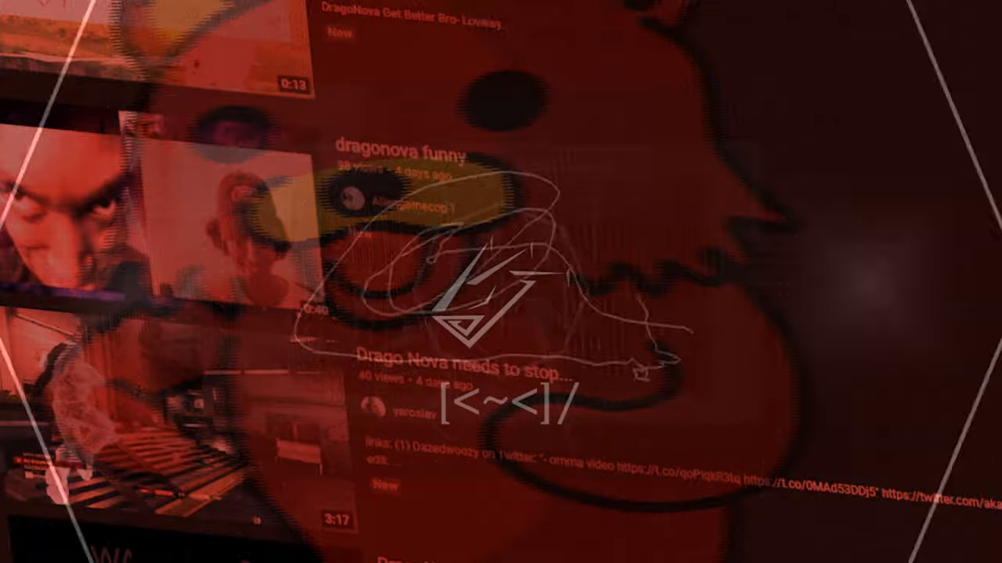
{"action": "scroll", "scroll_direction": "down", "scroll_amount": 3}
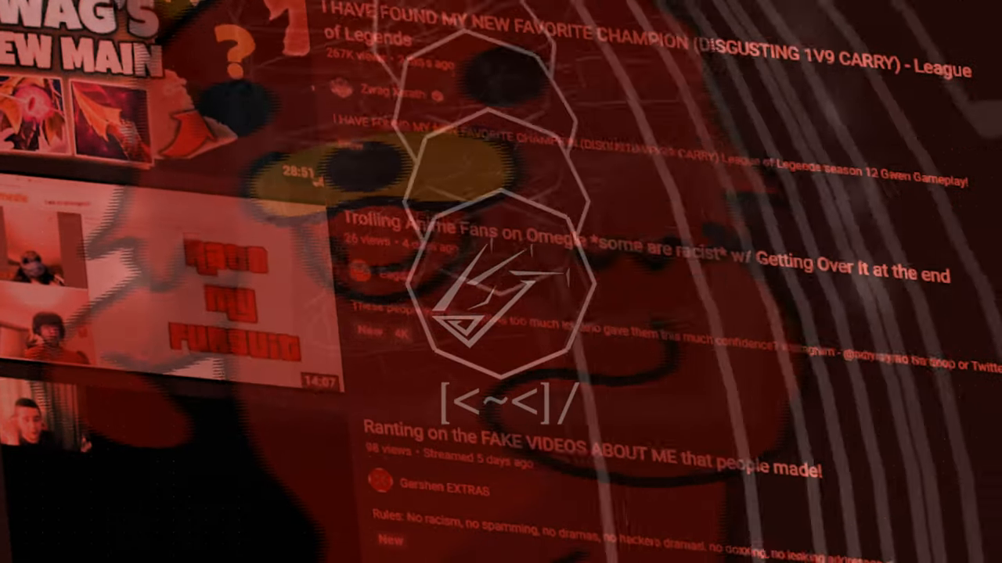
{"action": "scroll", "scroll_direction": "down", "scroll_amount": 3}
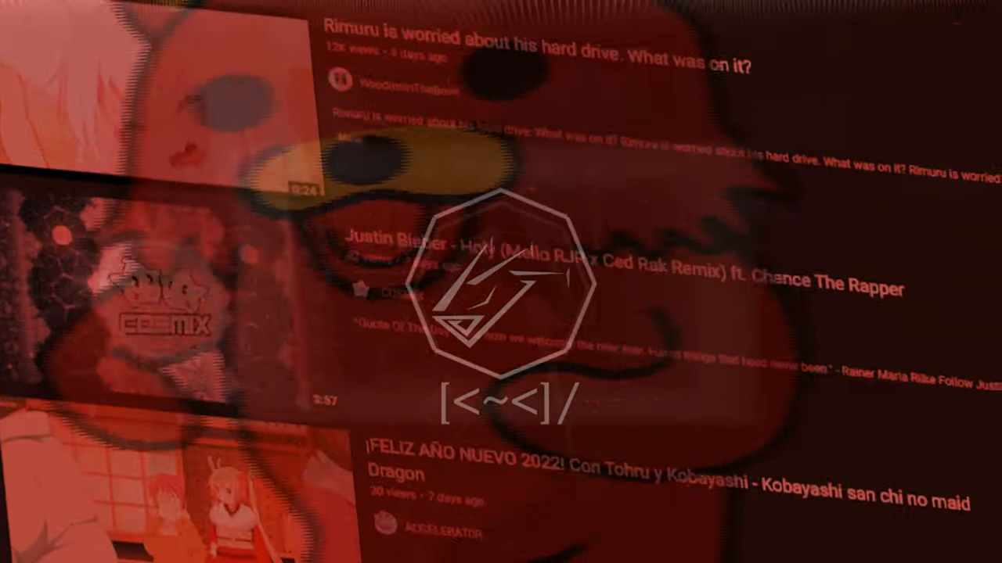
{"action": "scroll", "scroll_direction": "down", "scroll_amount": 3}
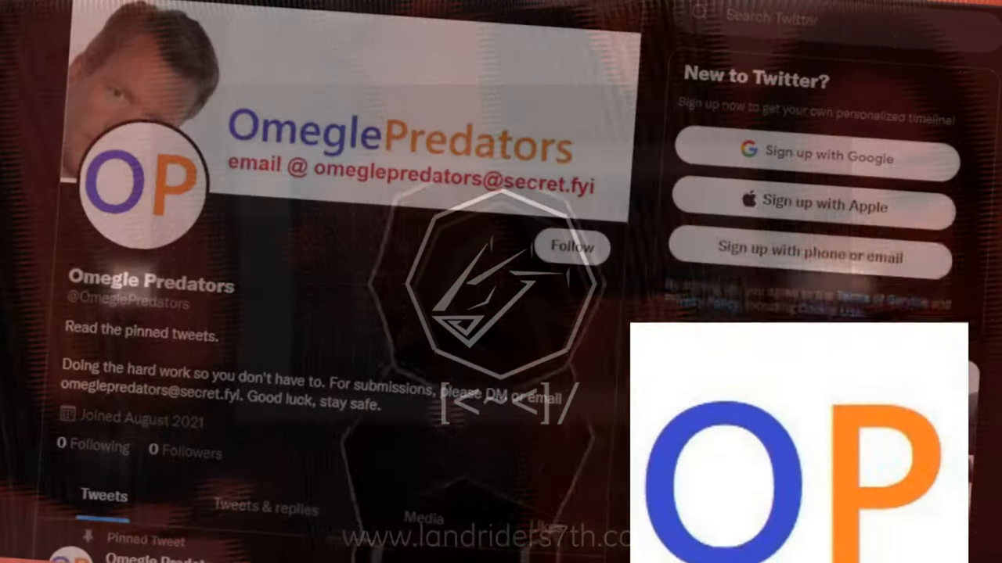
{"action": "scroll", "scroll_direction": "down", "scroll_amount": 3}
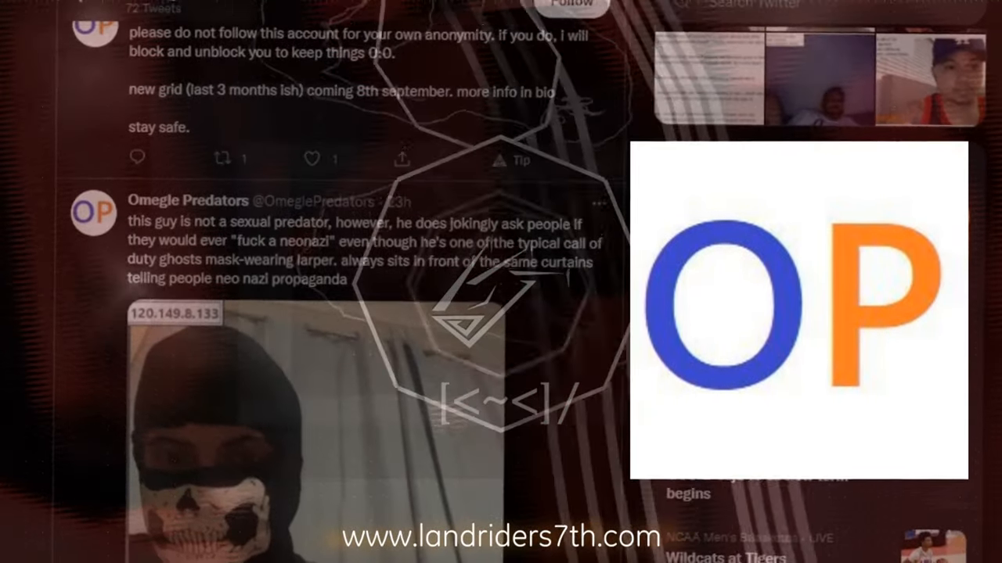
{"action": "scroll", "scroll_direction": "down", "scroll_amount": 3}
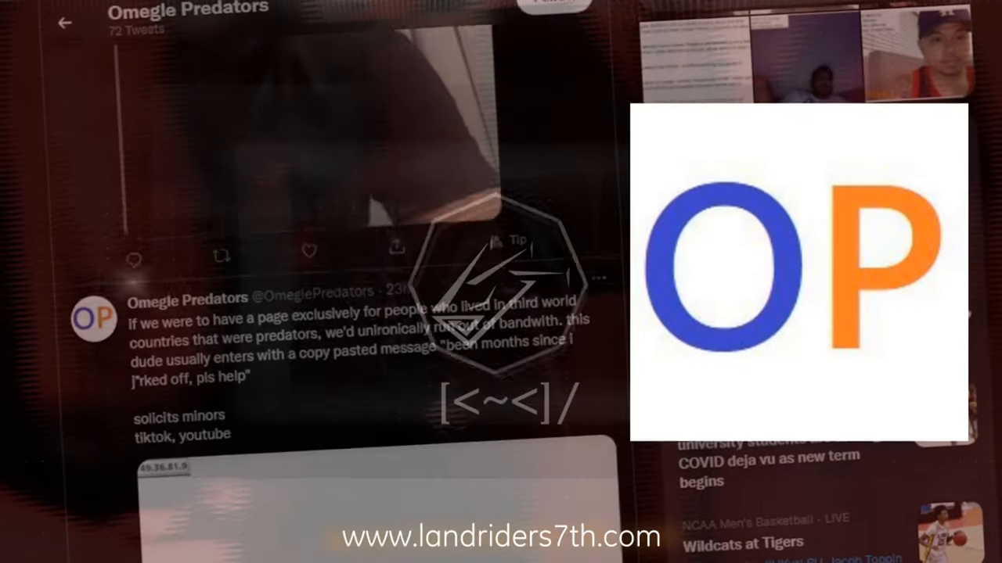